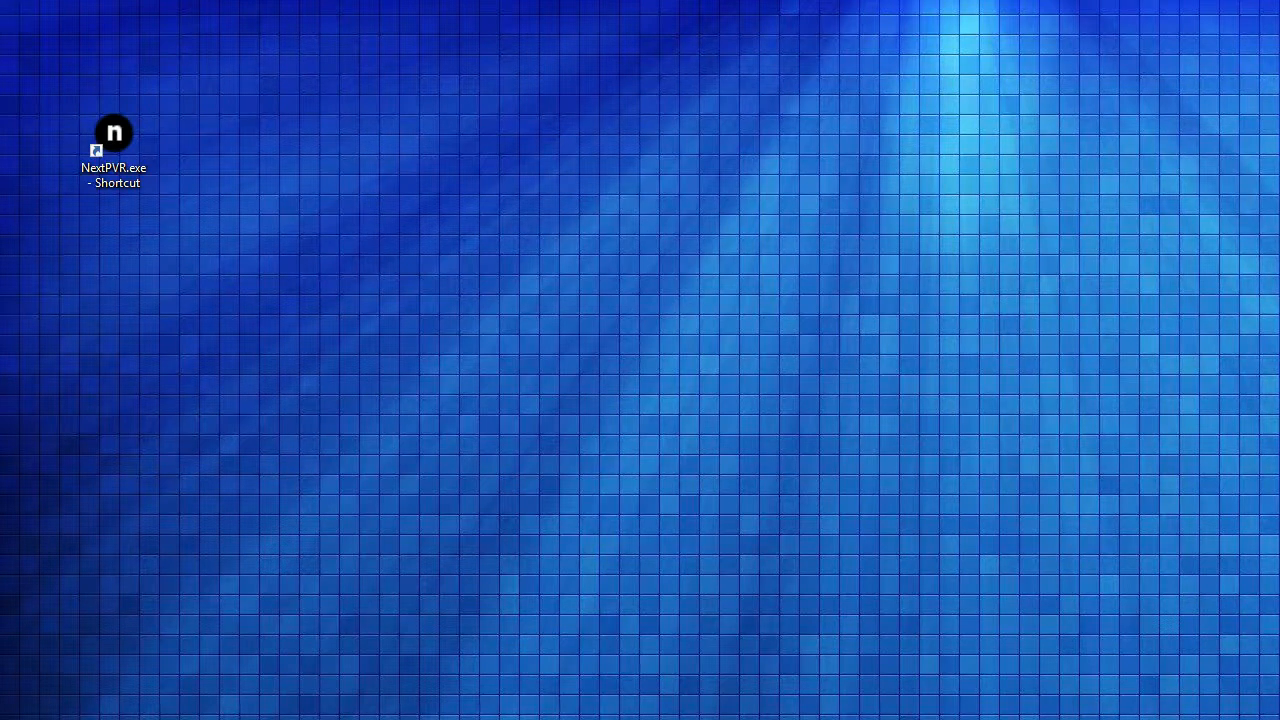
mouse_move(240, 166)
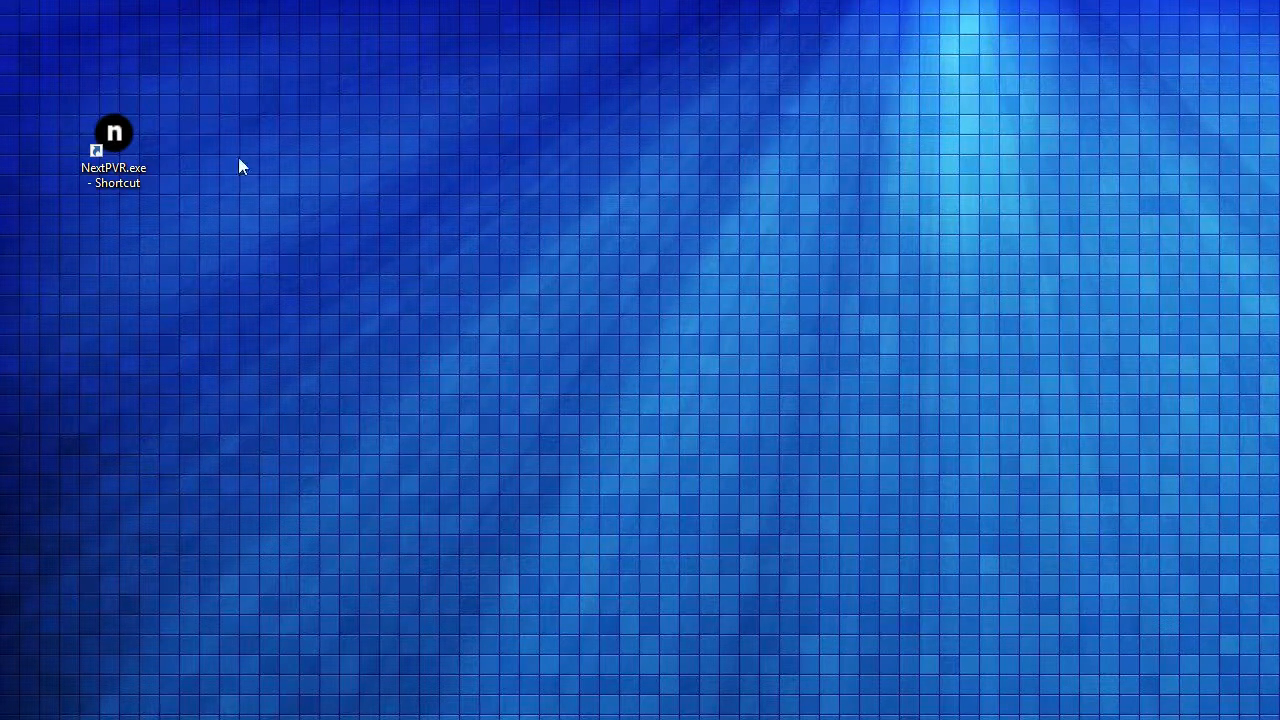
mouse_move(203, 180)
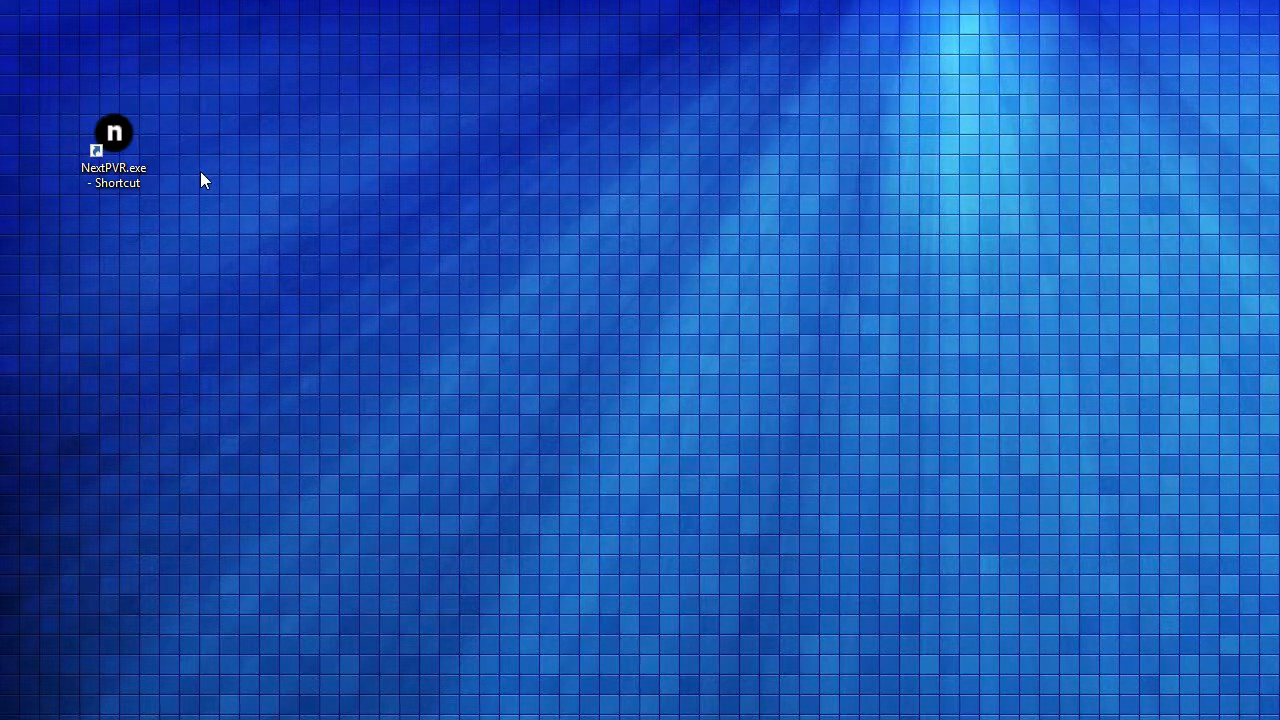
Step: Launch NextPVR and bring up the Settings Devices list showing the IPTV Device
left_click(113, 135)
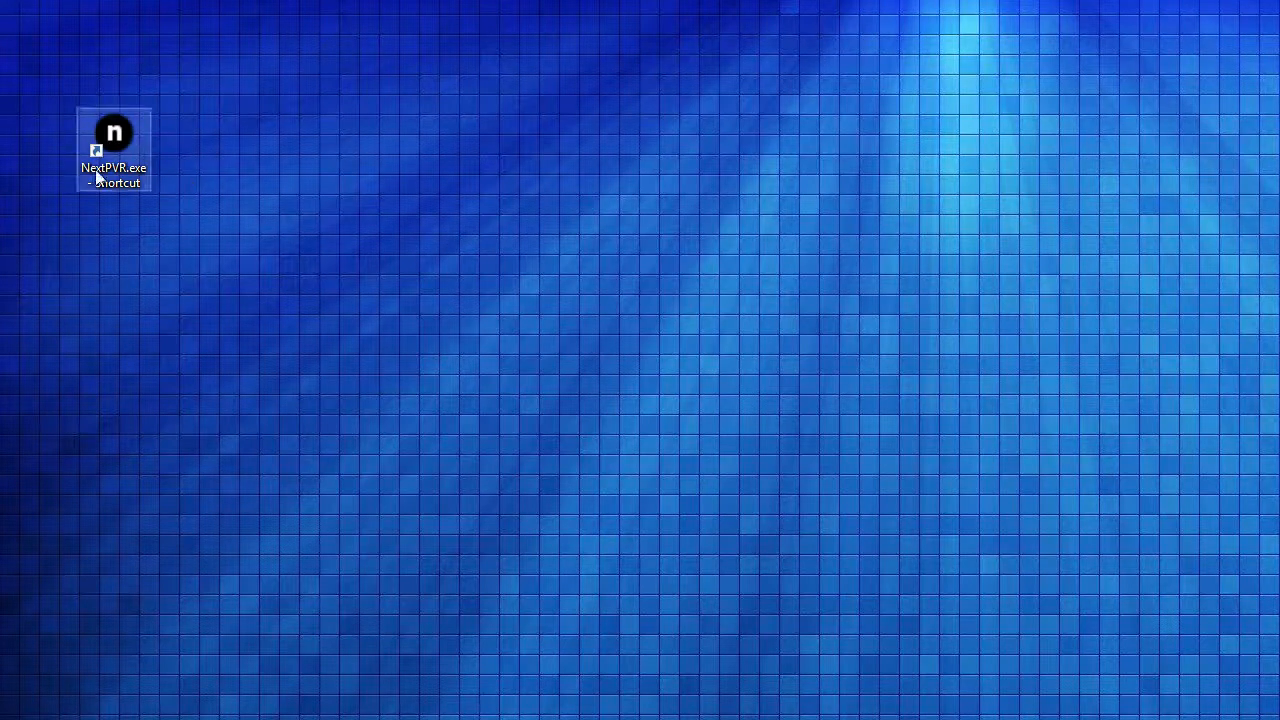
mouse_move(370, 222)
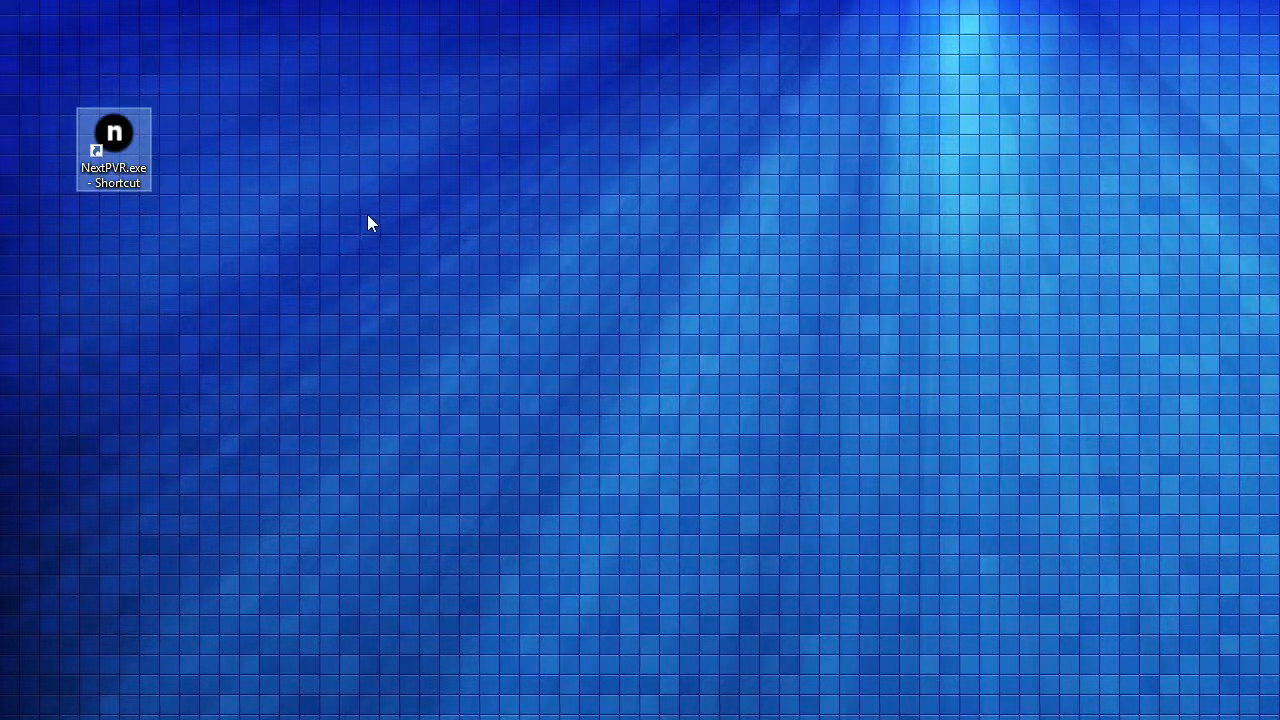
double_click(114, 133)
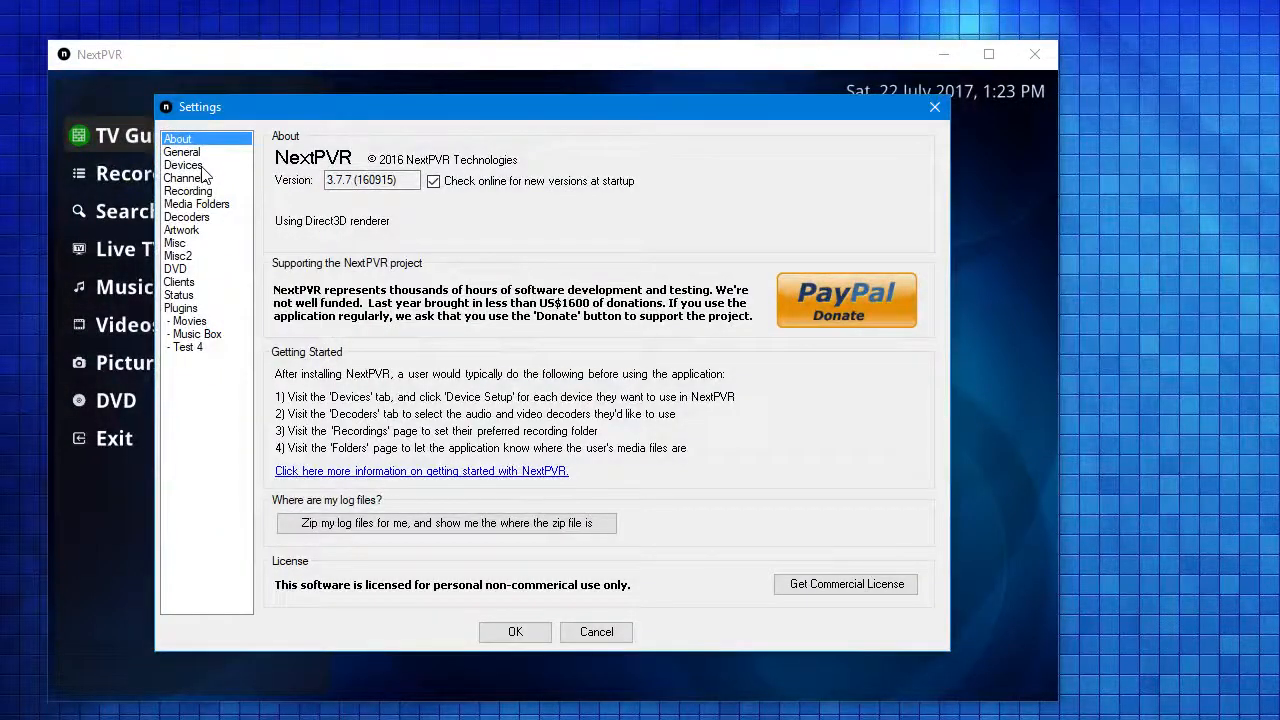
left_click(183, 165)
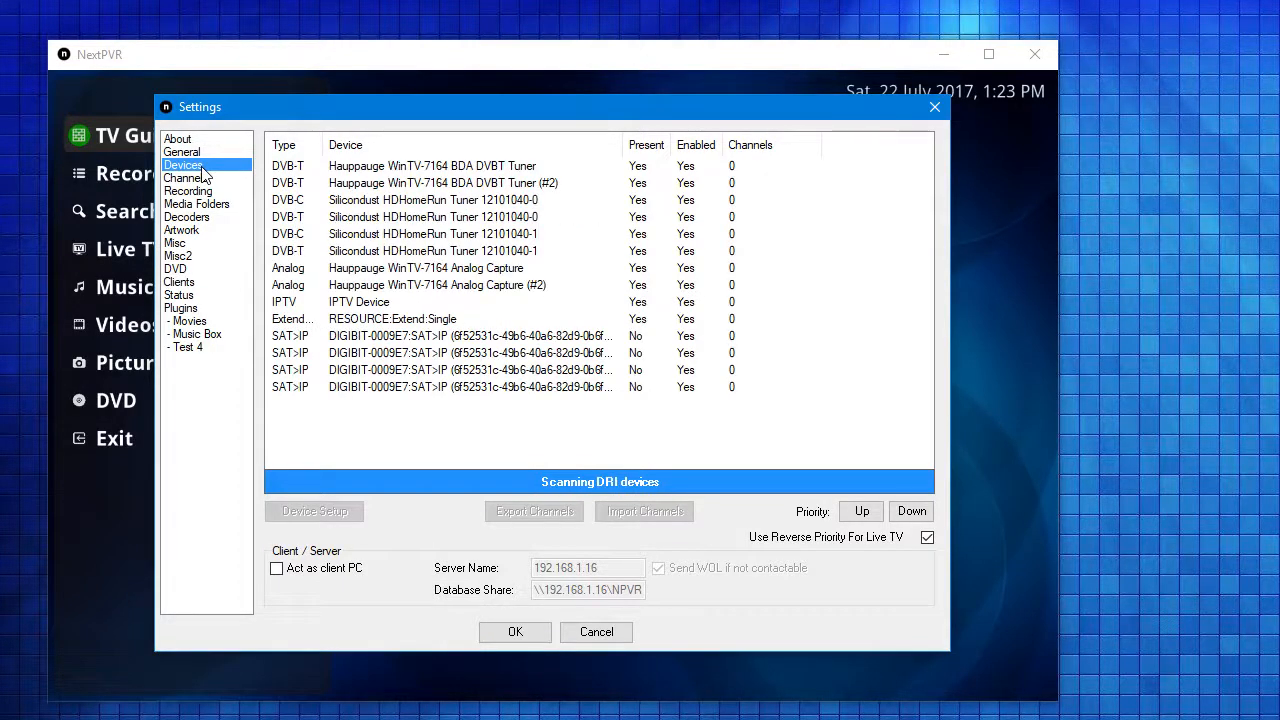
mouse_move(393, 438)
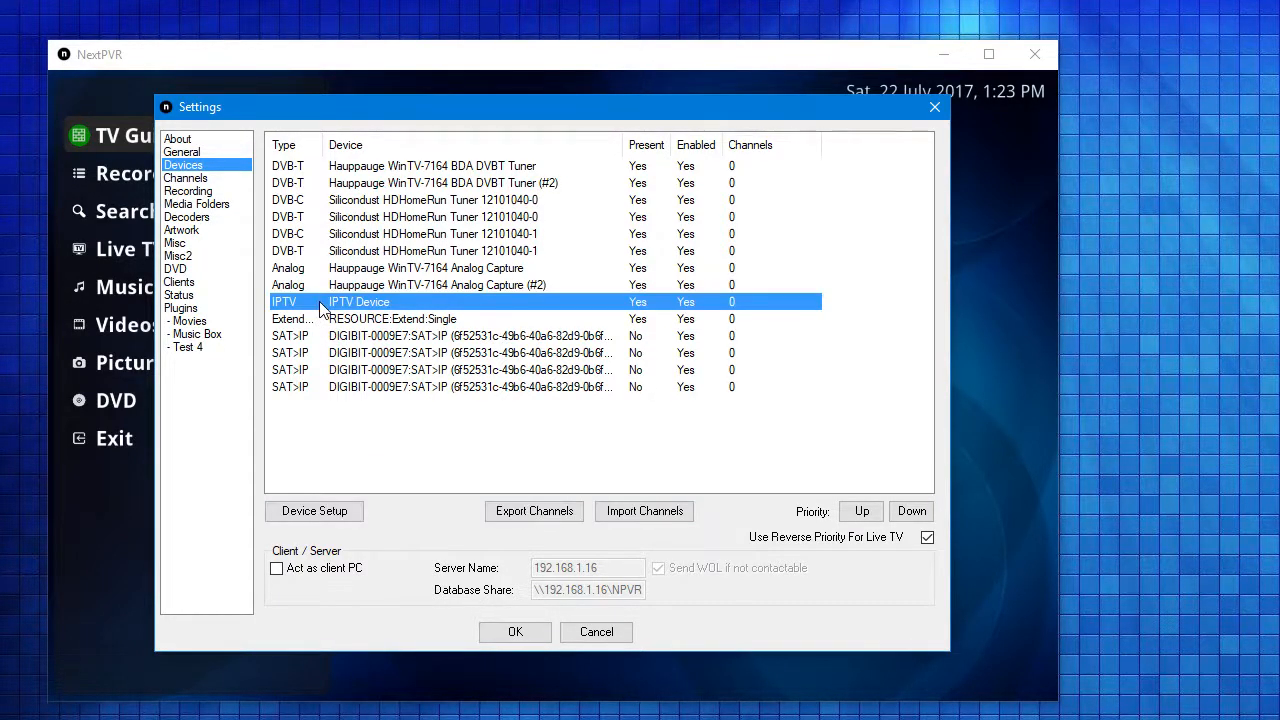
mouse_move(388, 311)
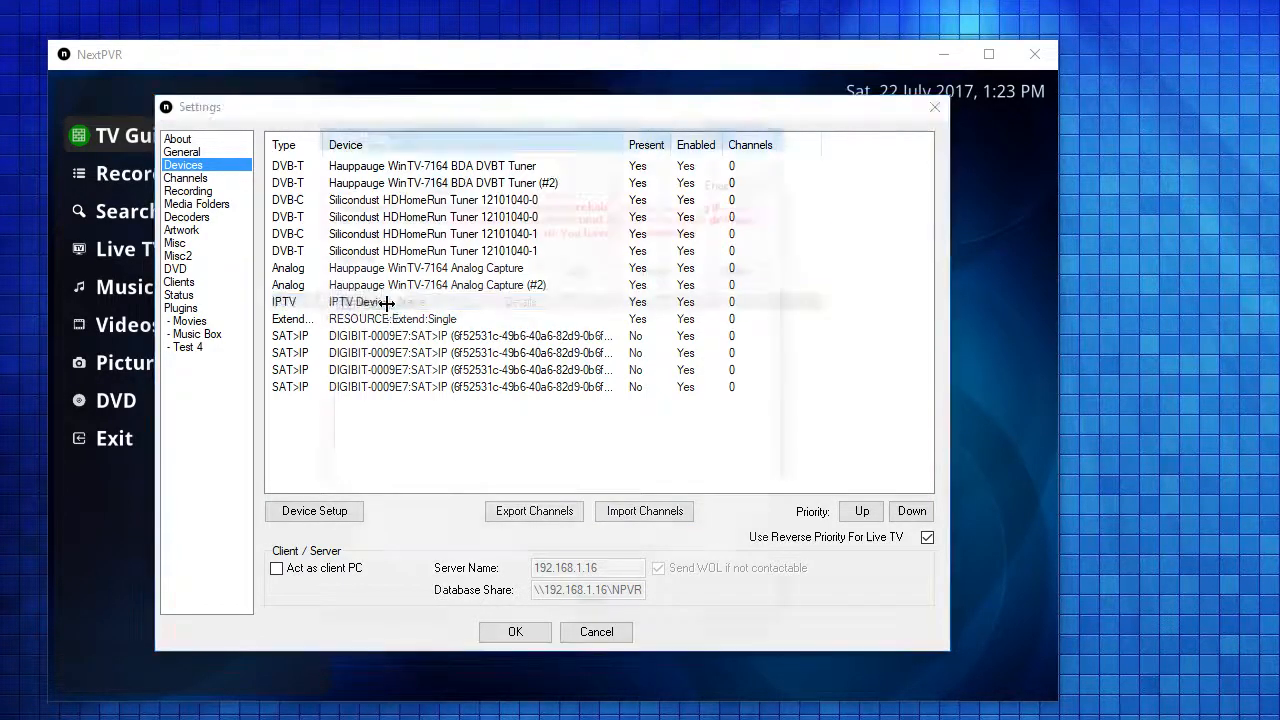
double_click(355, 301)
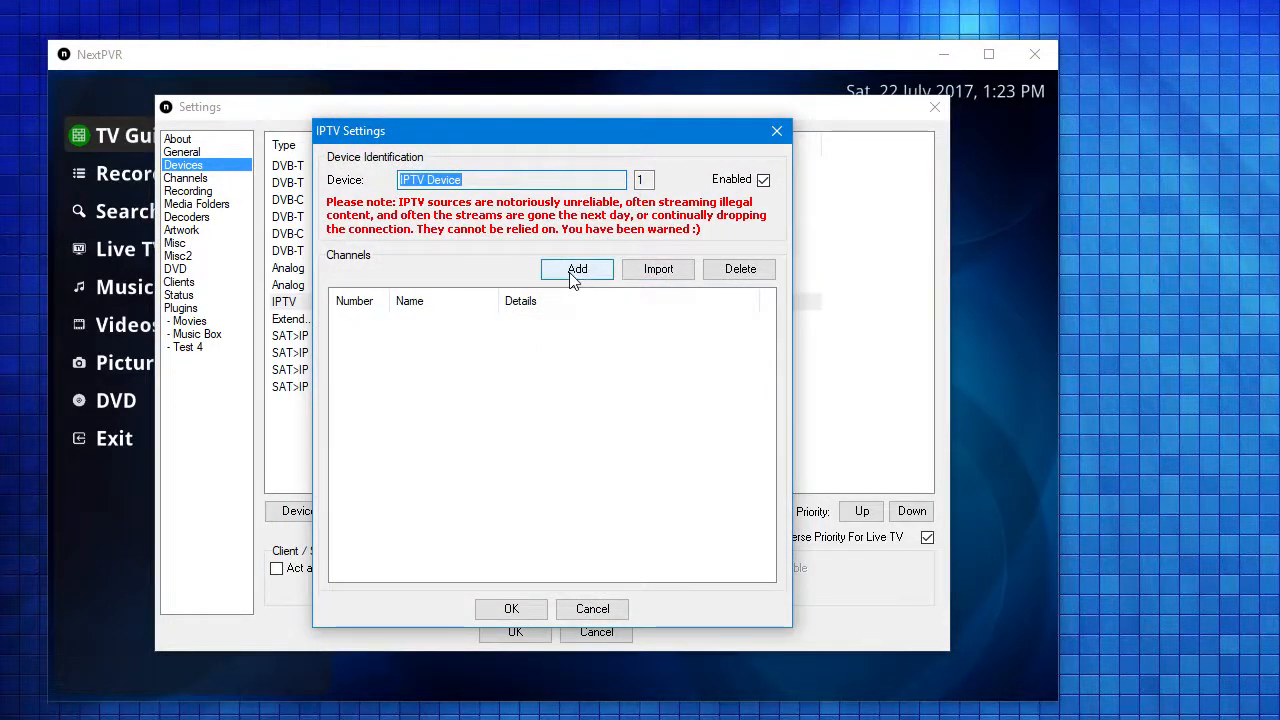
mouse_move(658, 269)
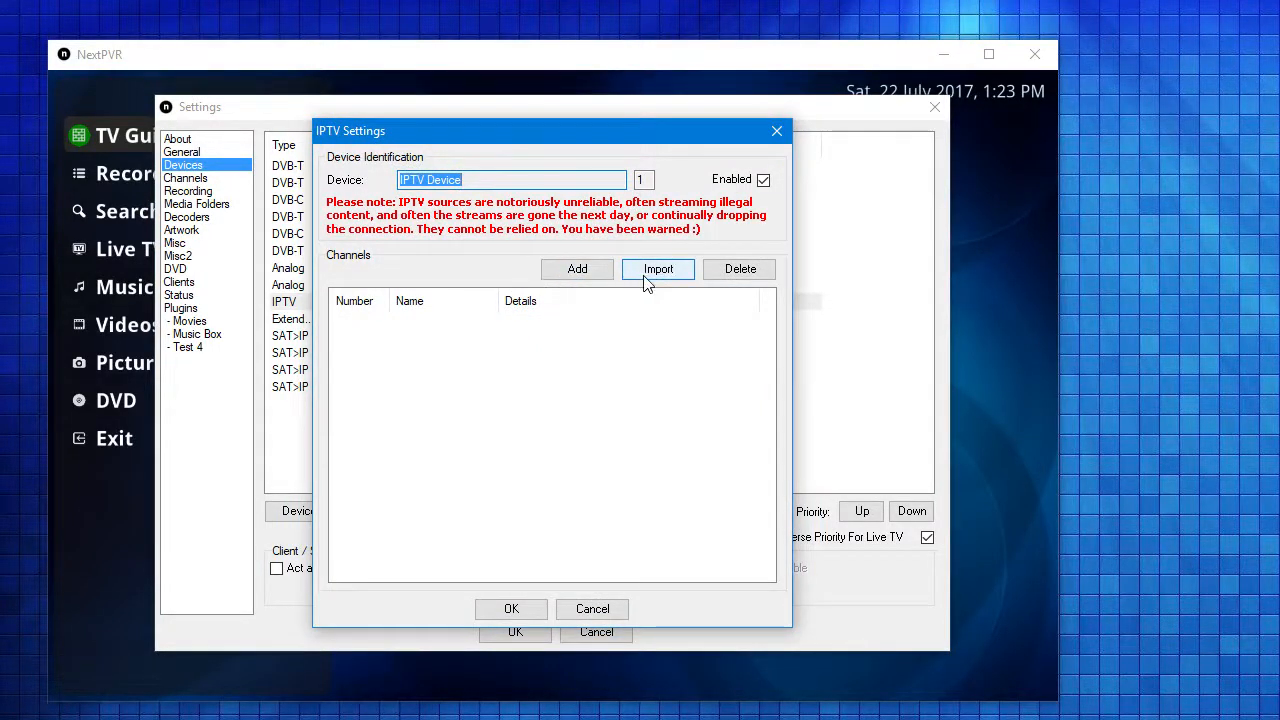
left_click(658, 269)
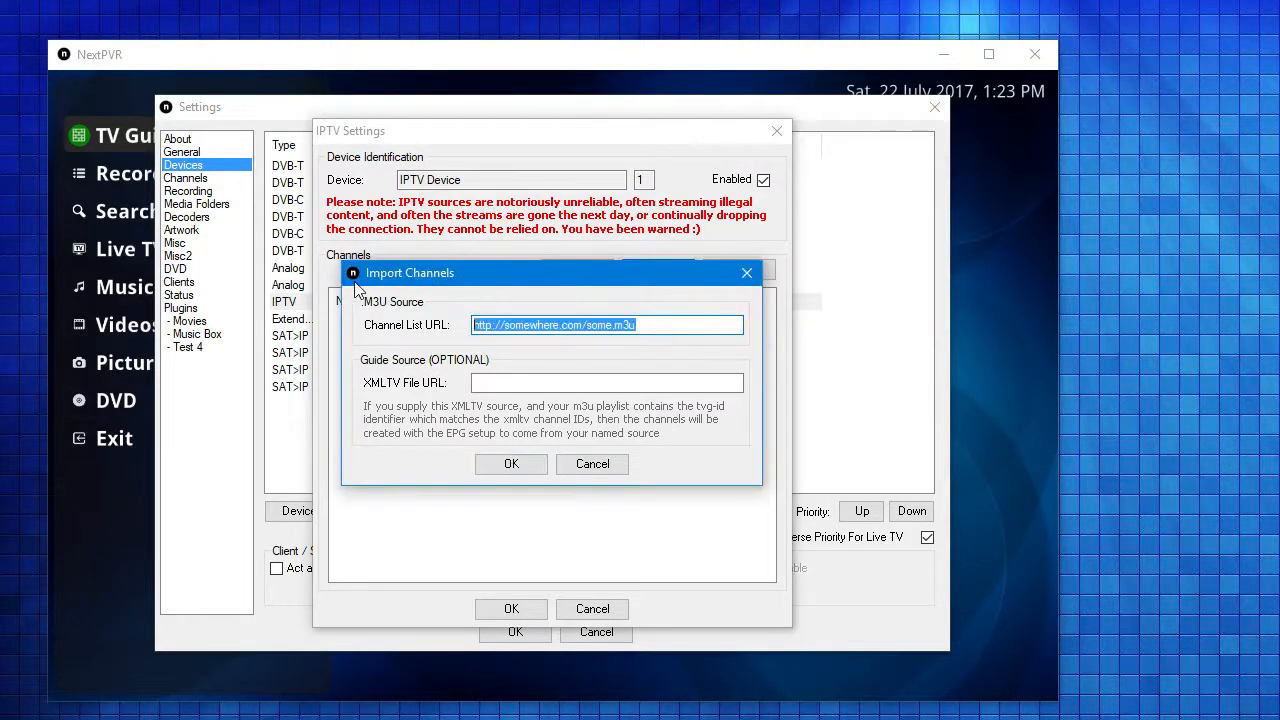
type("http://apsattv.com/kiwitv2.m3u")
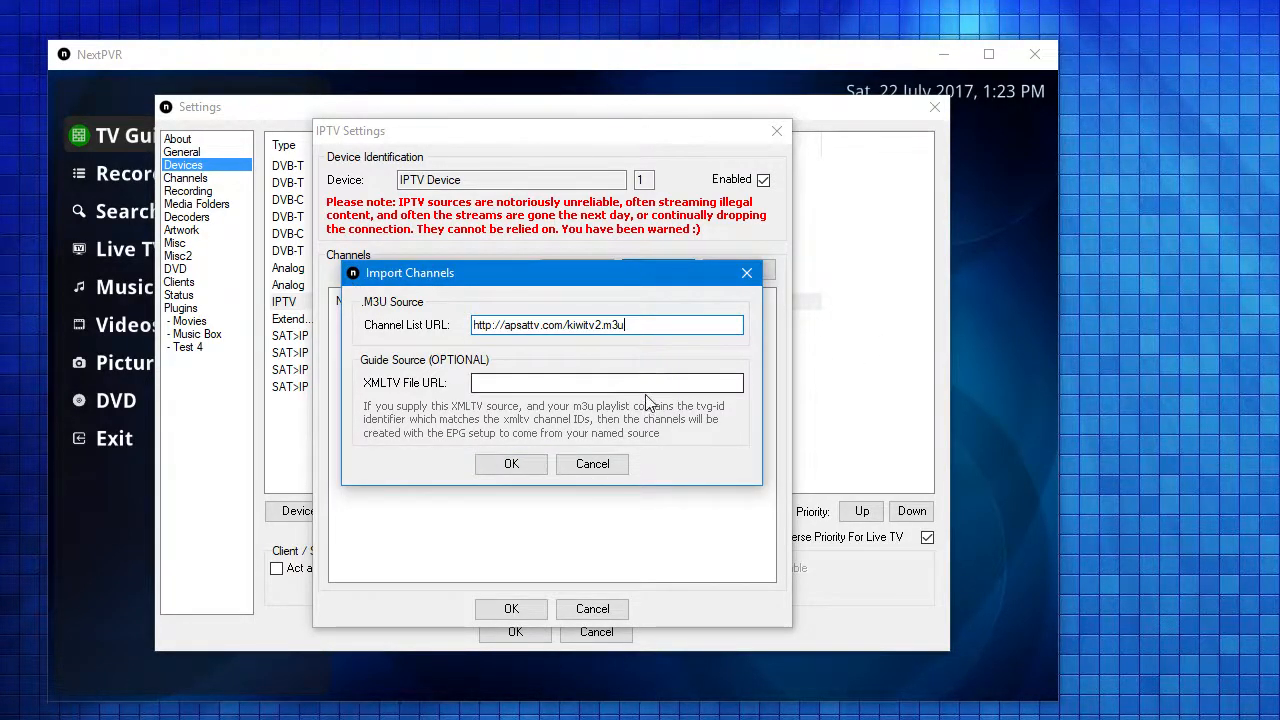
left_click(607, 382)
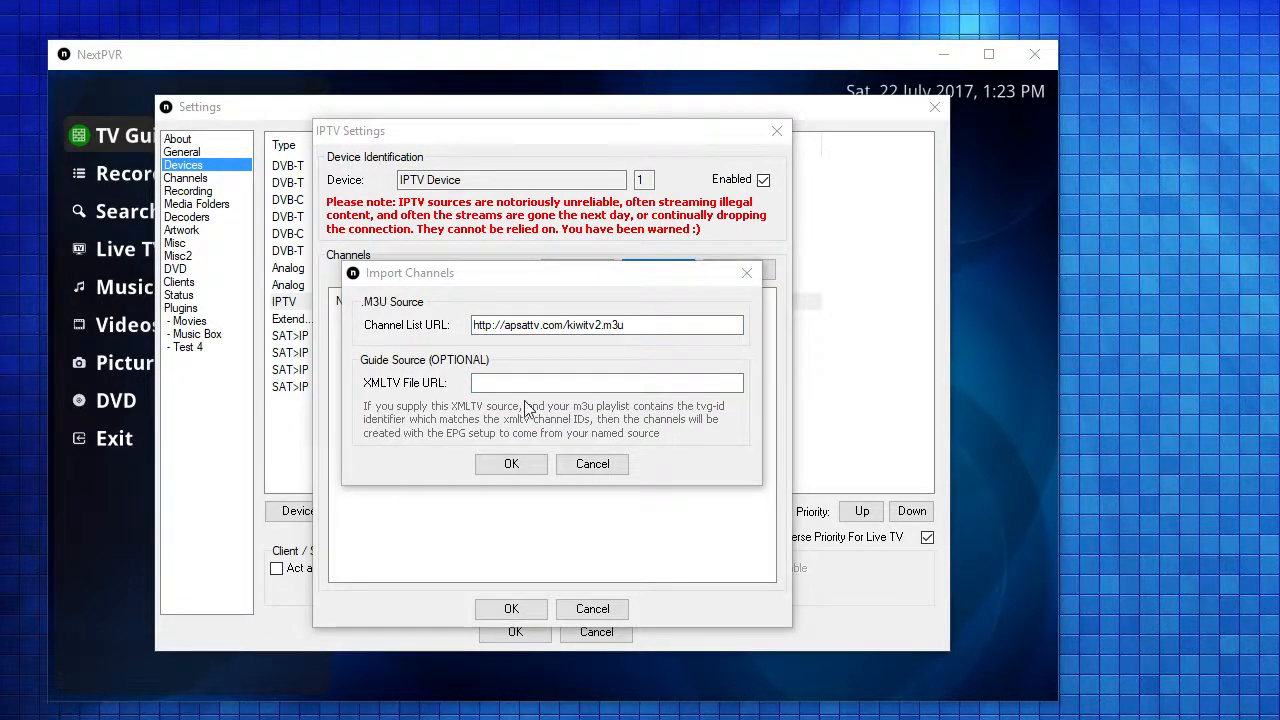
left_click(607, 382)
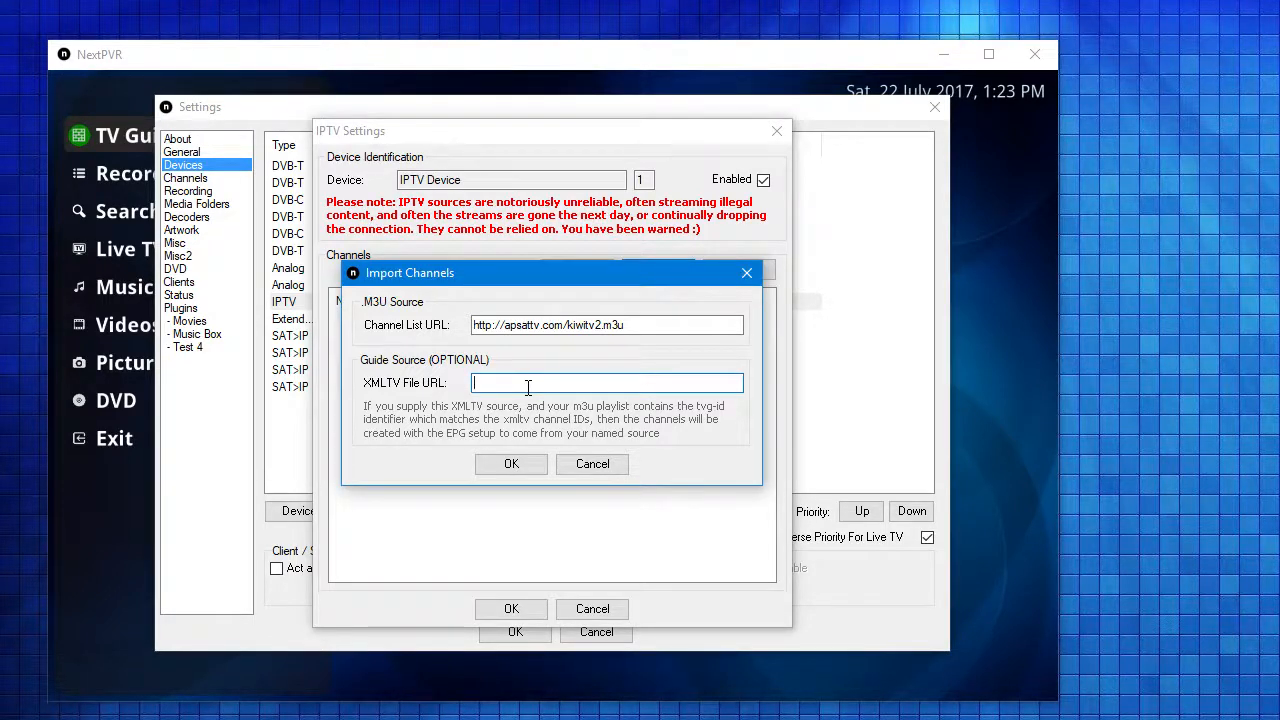
type("http://iptv.matthuisman.nz/epg.xml")
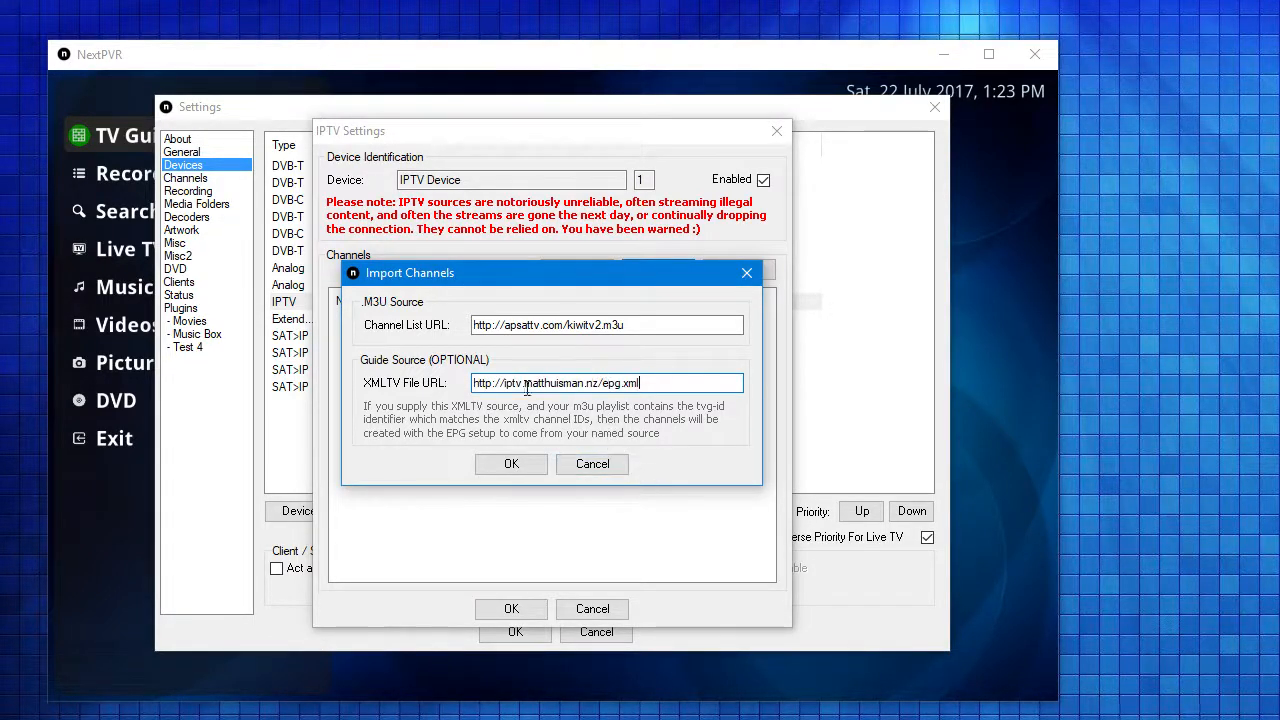
left_click(511, 463)
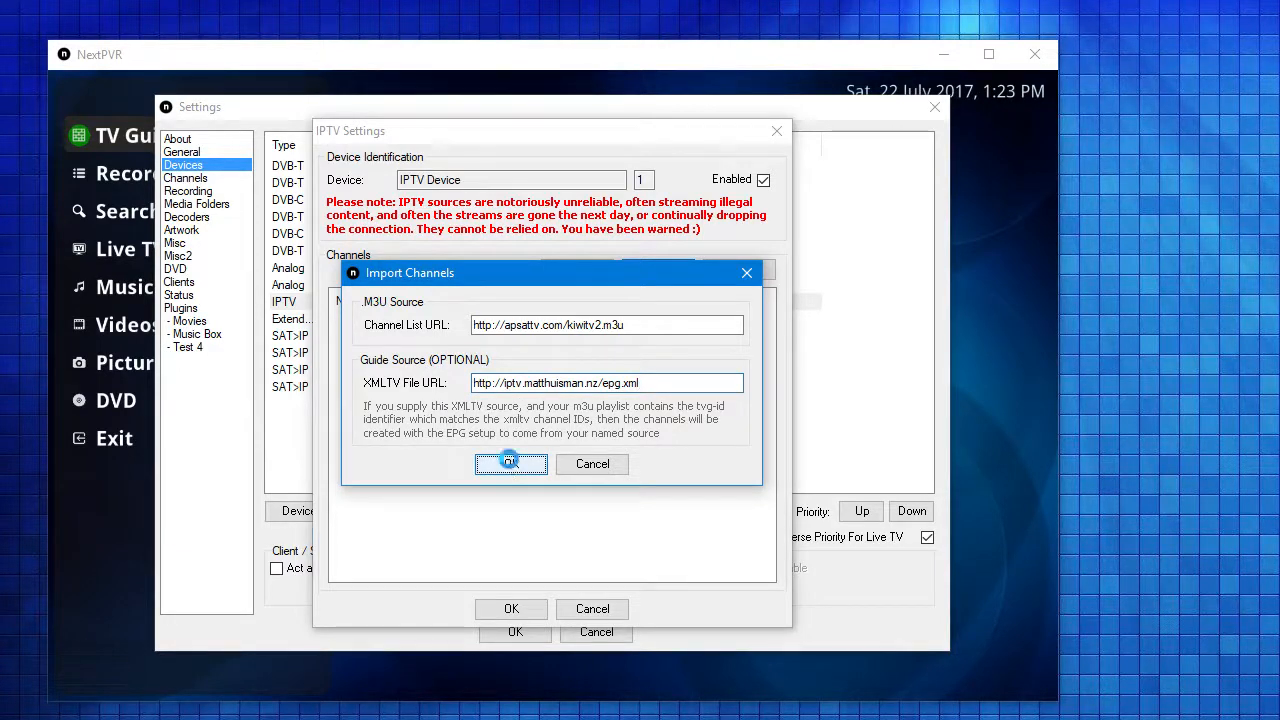
left_click(511, 463)
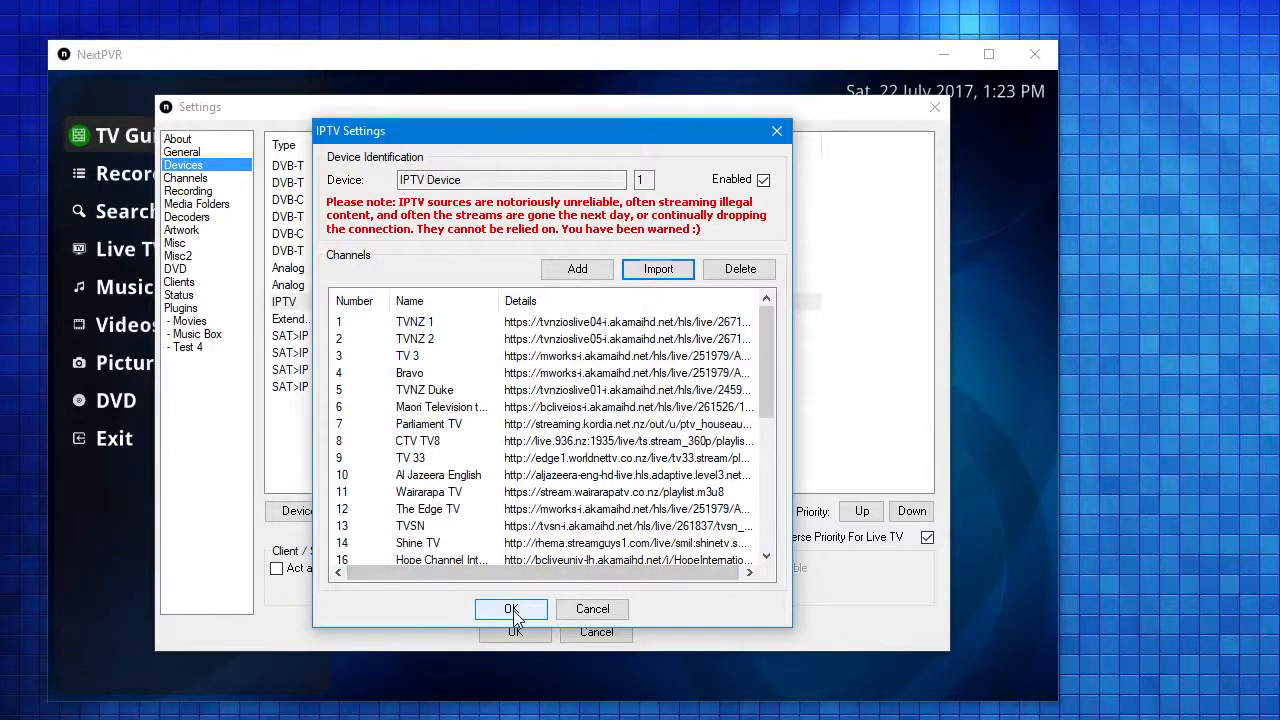
Step: Save the IPTV device's 30 channels and accept the EPG guide update
left_click(511, 609)
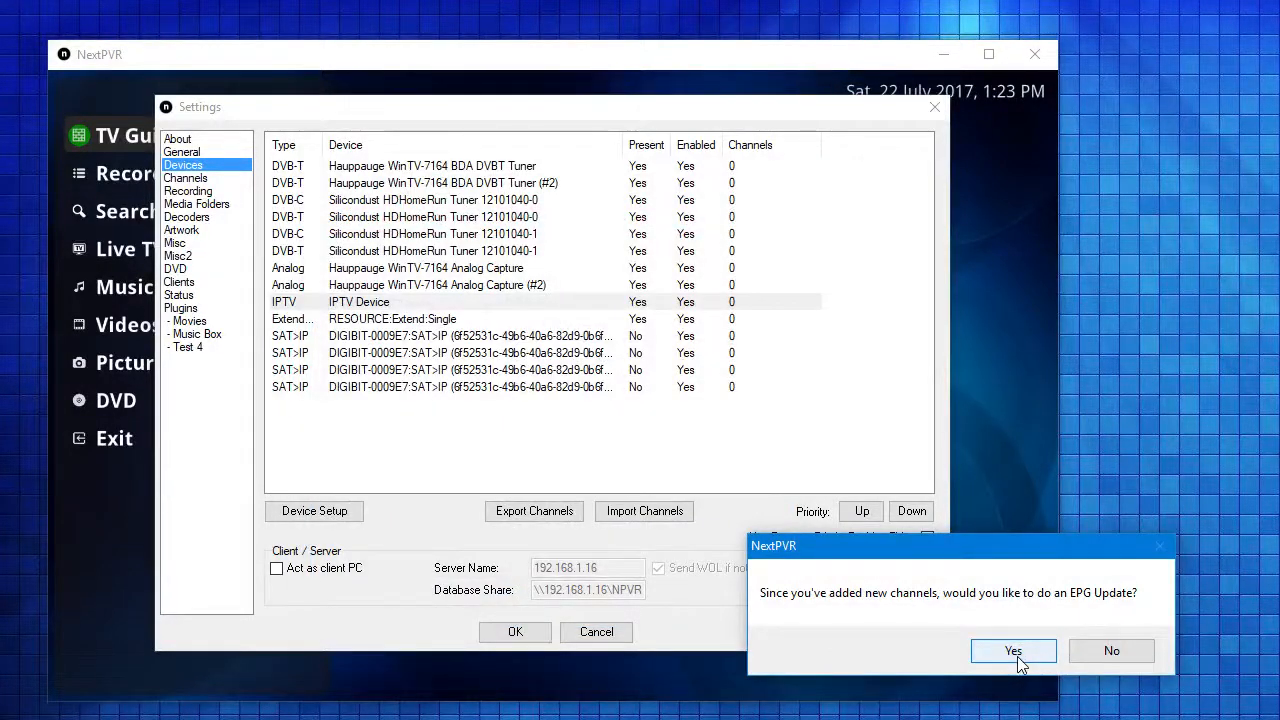
mouse_move(938, 610)
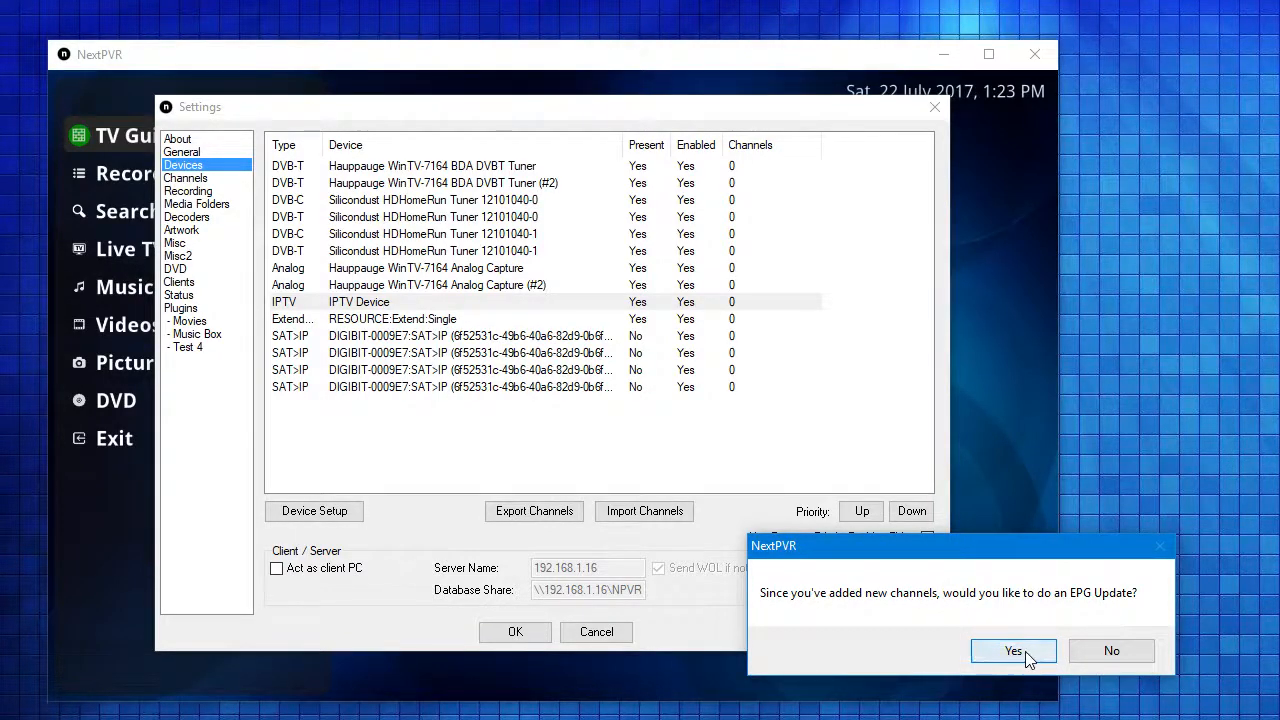
left_click(1013, 651)
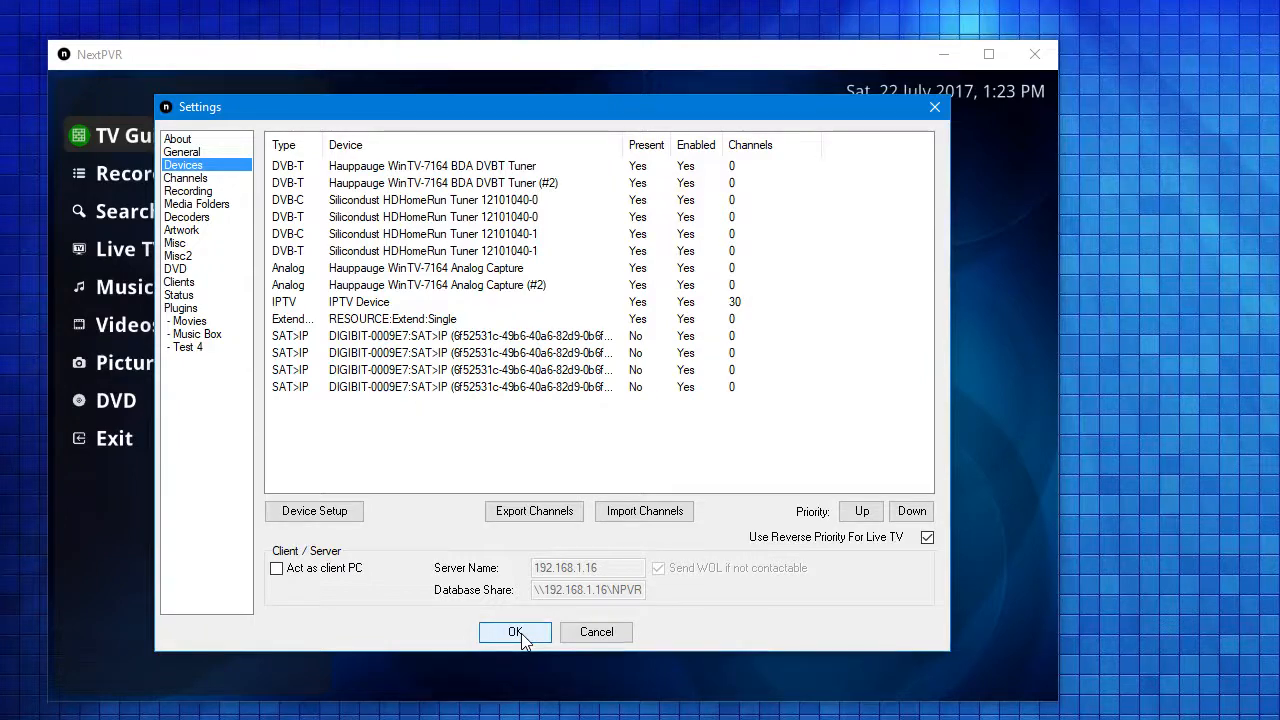
Step: Close Settings, then open Record options for Masters Of Flip on Bravo and cancel
left_click(514, 632)
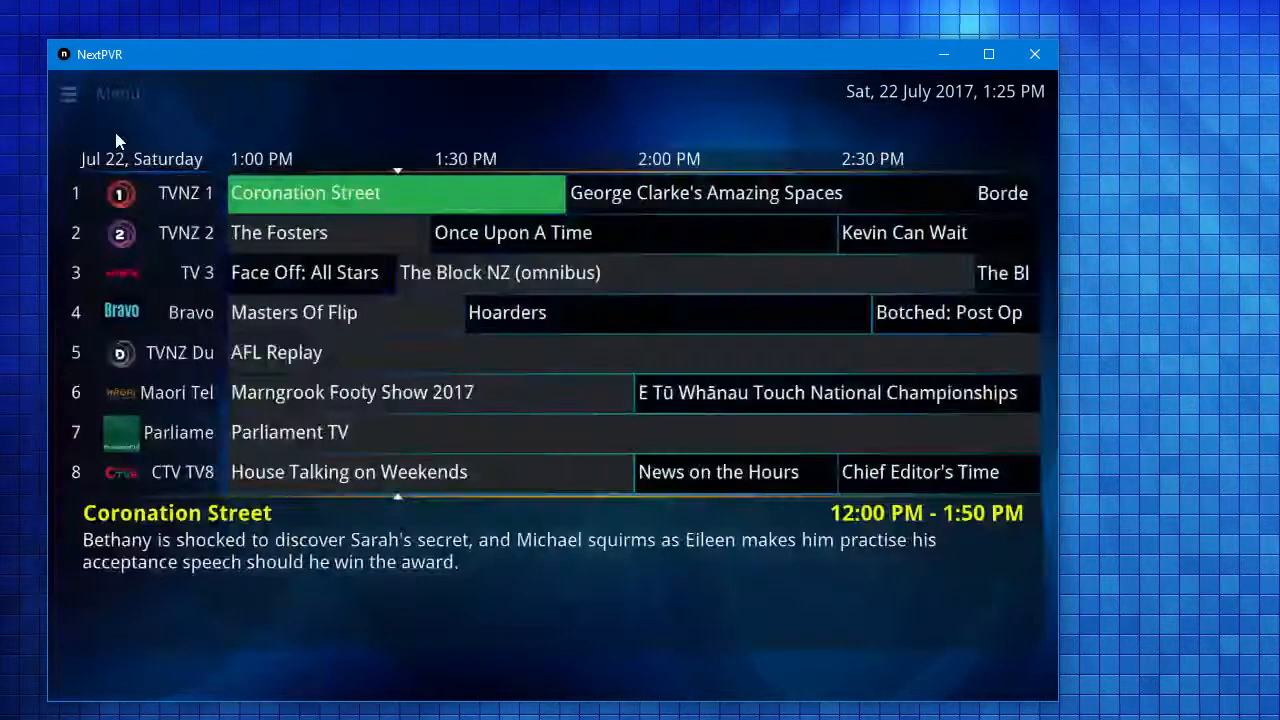
mouse_move(800, 291)
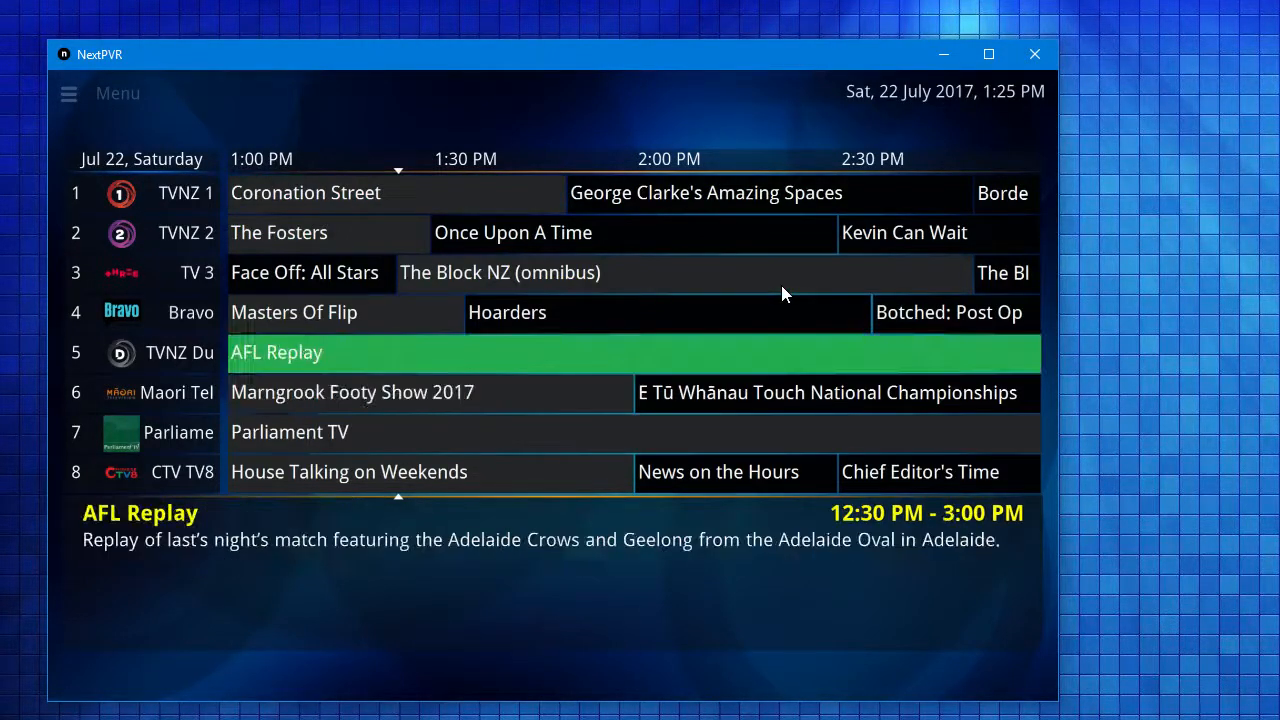
left_click(294, 312)
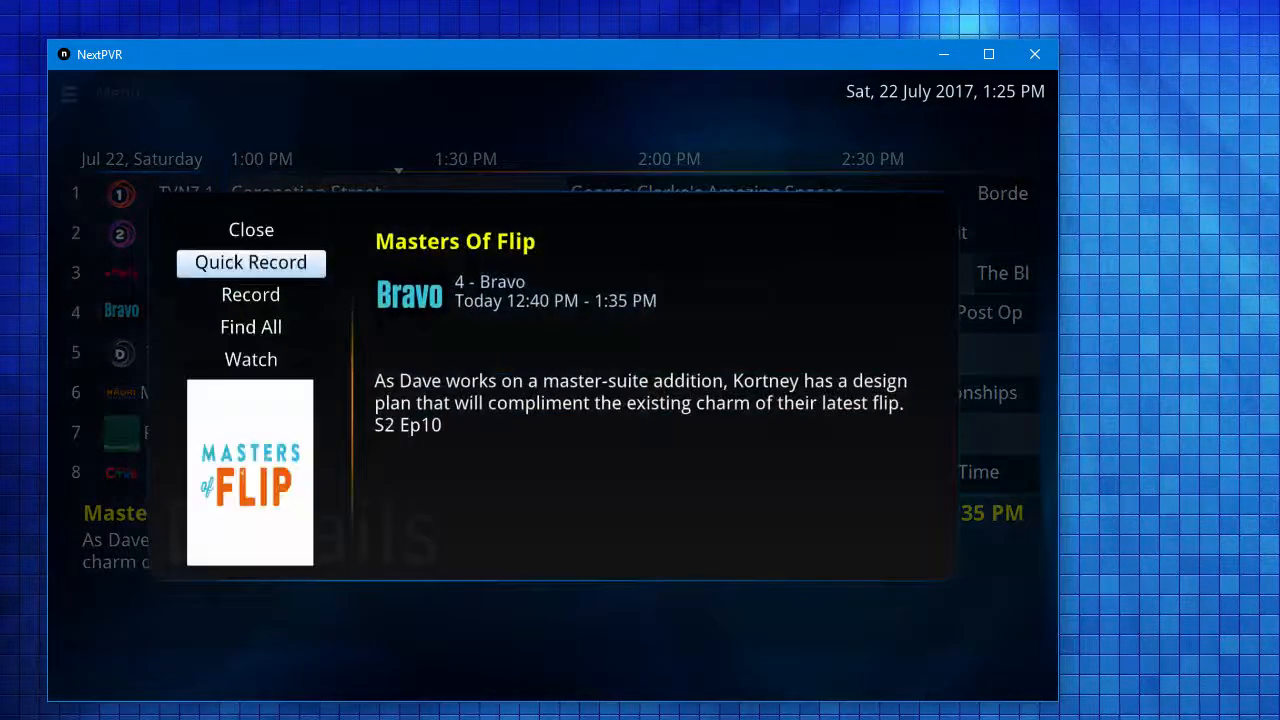
left_click(251, 229)
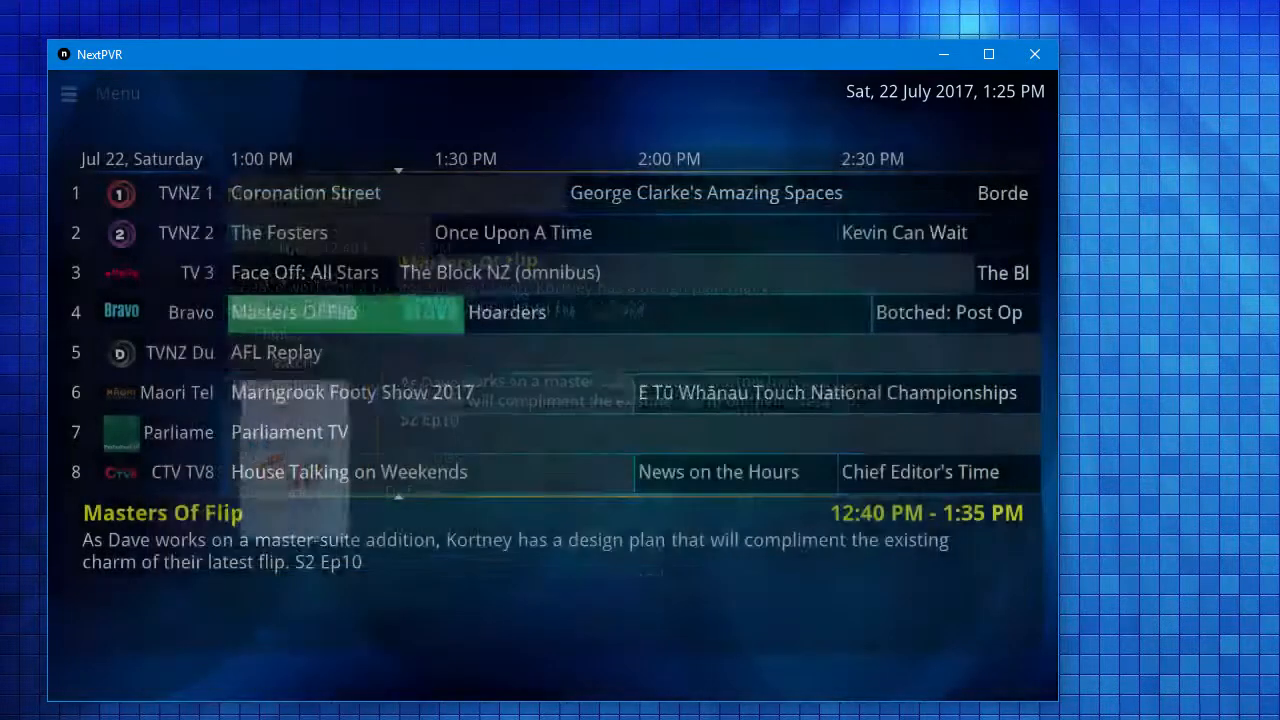
left_click(293, 311)
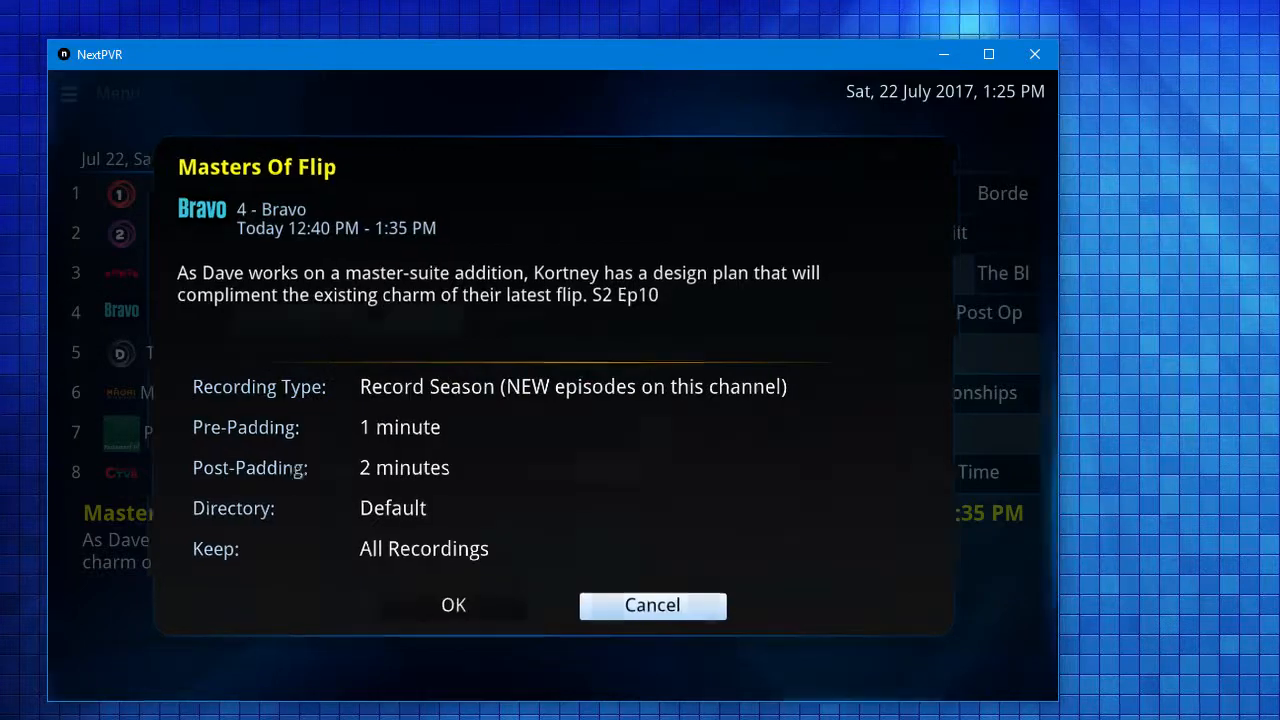
left_click(652, 604)
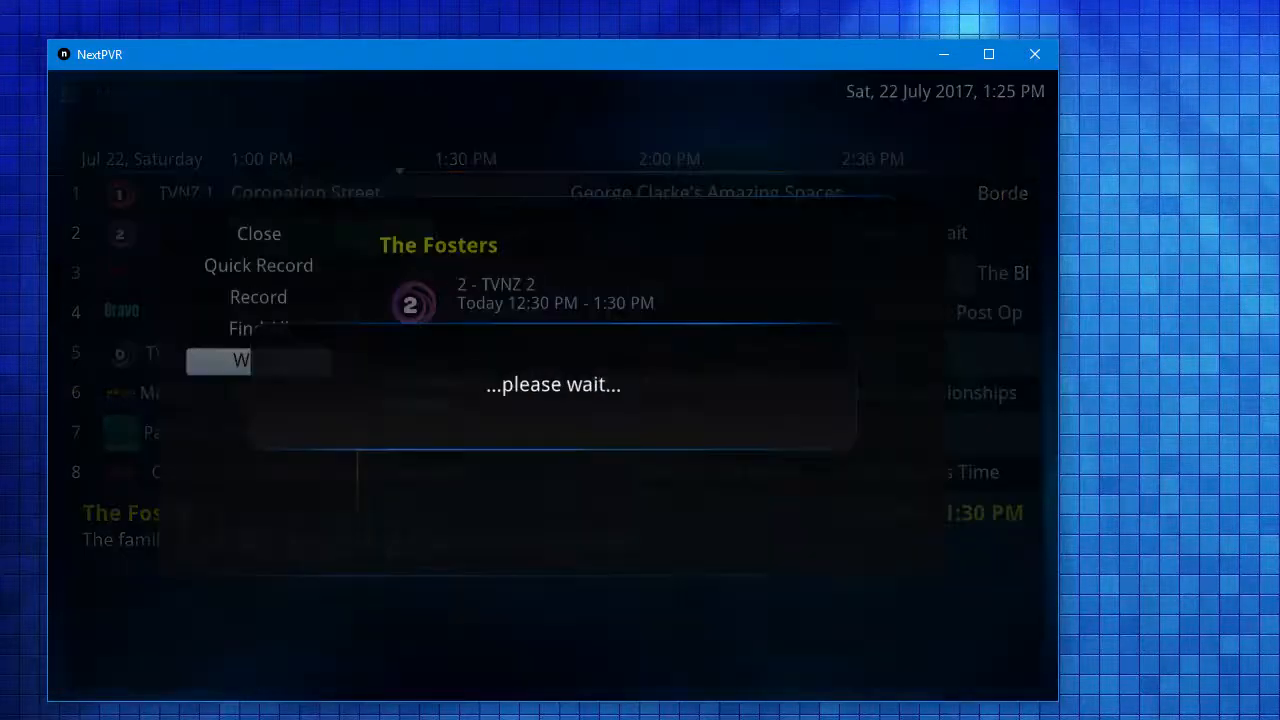
Step: Choose The Fosters on TVNZ 2 in the guide and watch it
left_click(240, 360)
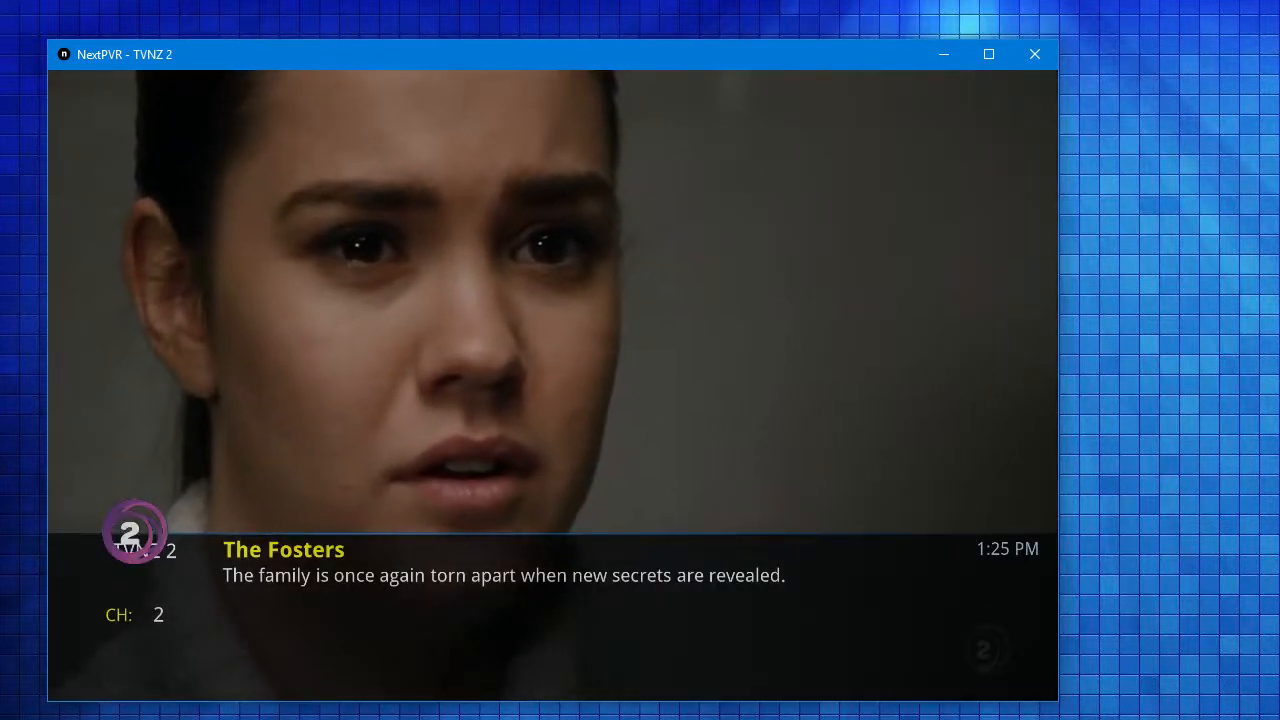